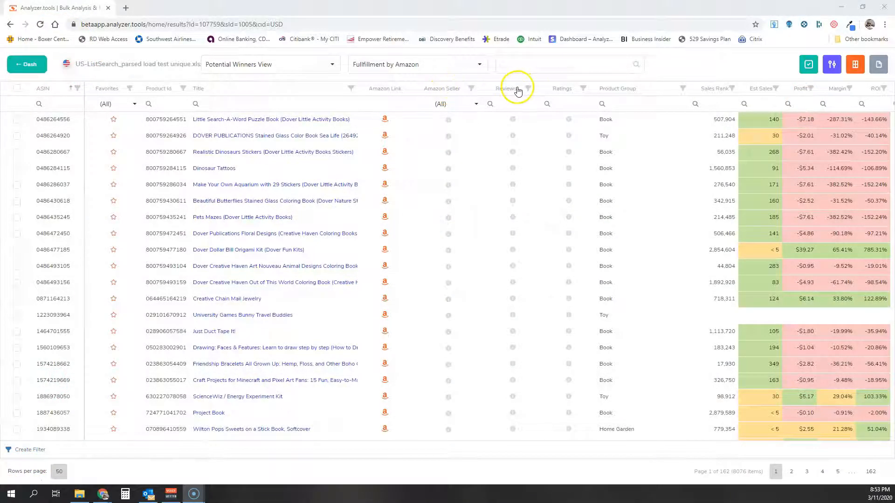
mouse_move(565, 90)
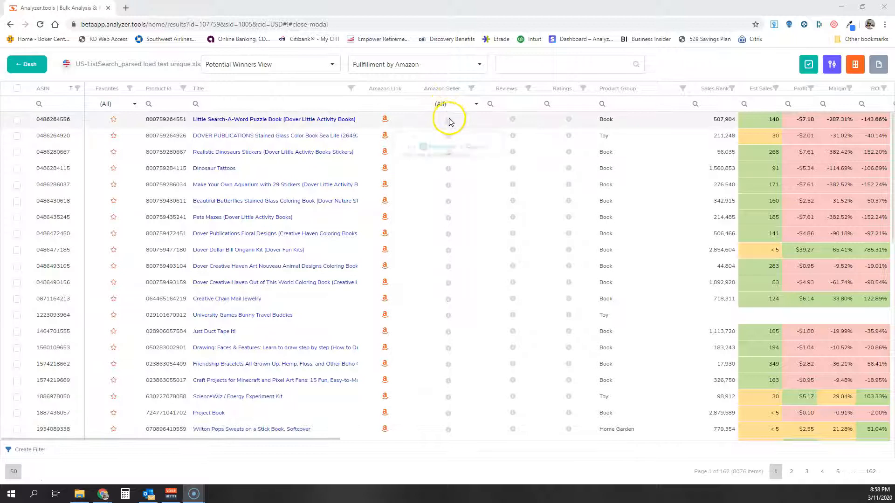
mouse_move(511, 124)
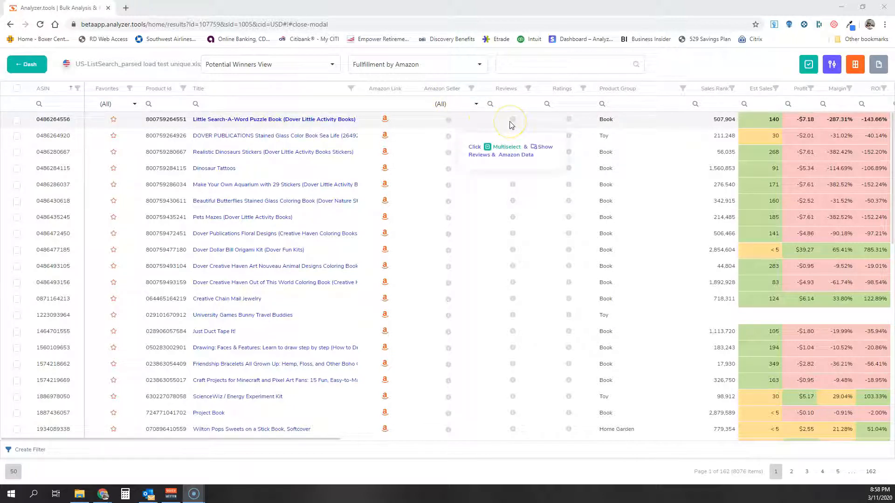
mouse_move(571, 120)
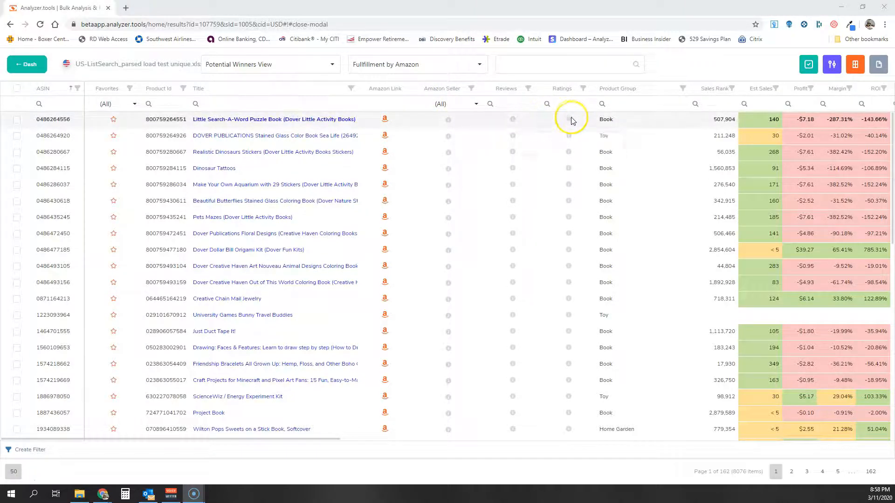
mouse_move(568, 119)
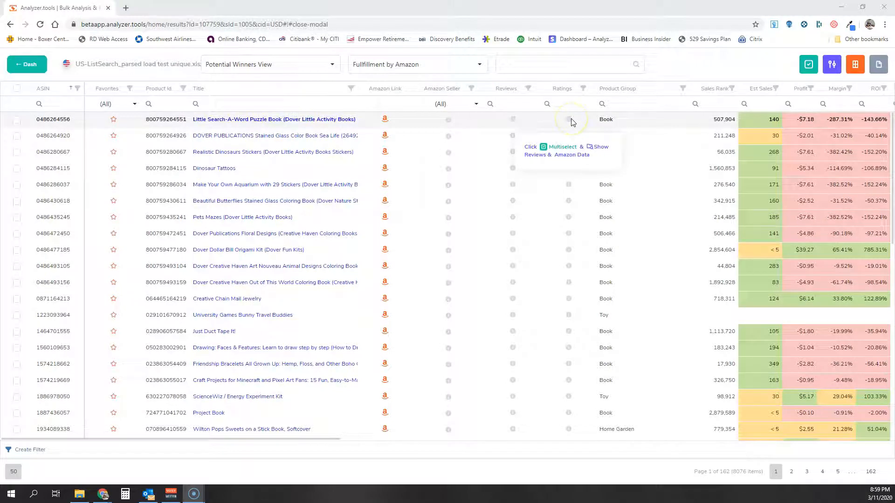
mouse_move(433, 124)
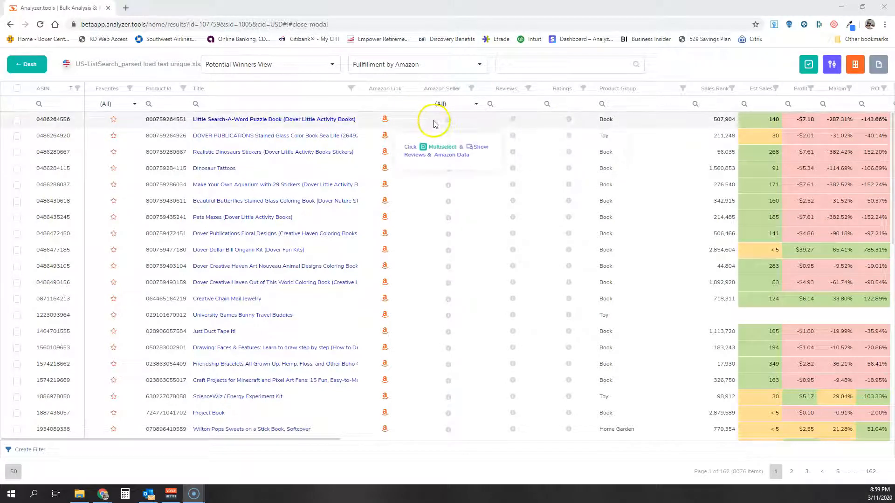
mouse_move(460, 123)
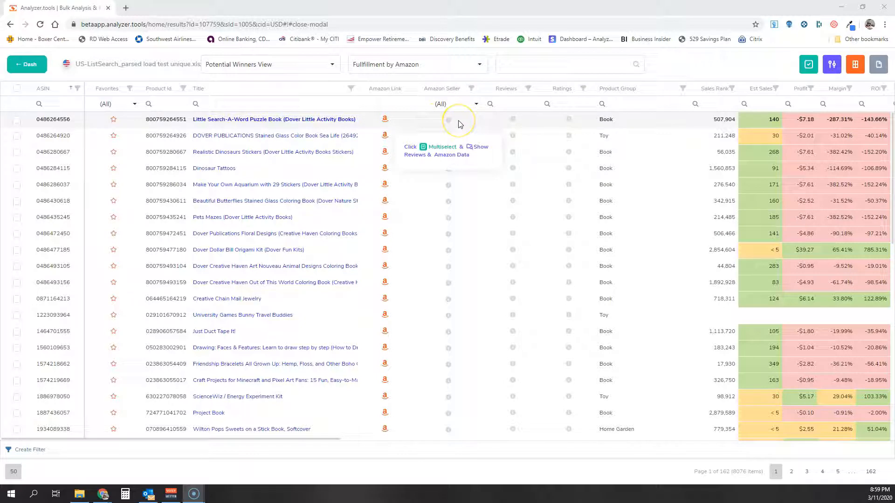
mouse_move(459, 121)
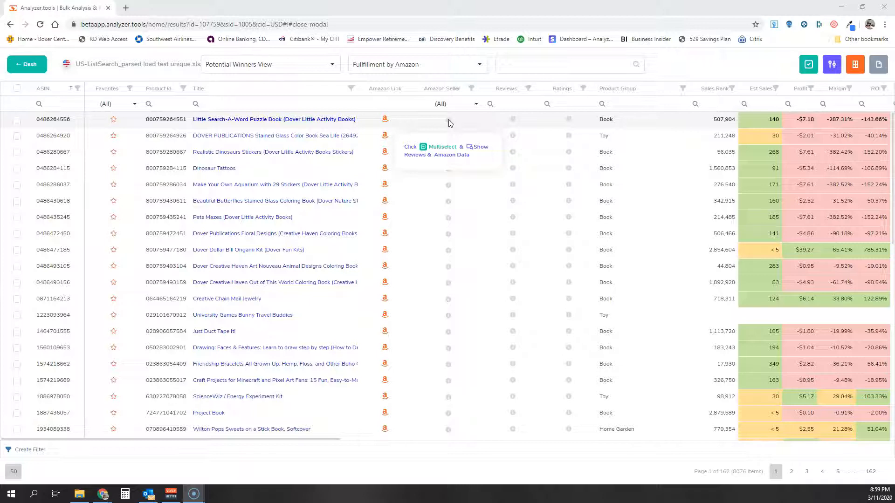
mouse_move(425, 125)
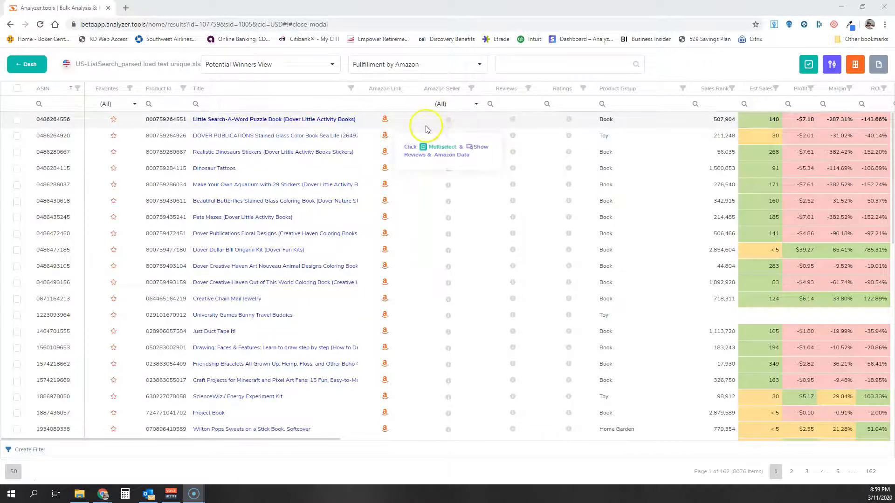
mouse_move(565, 236)
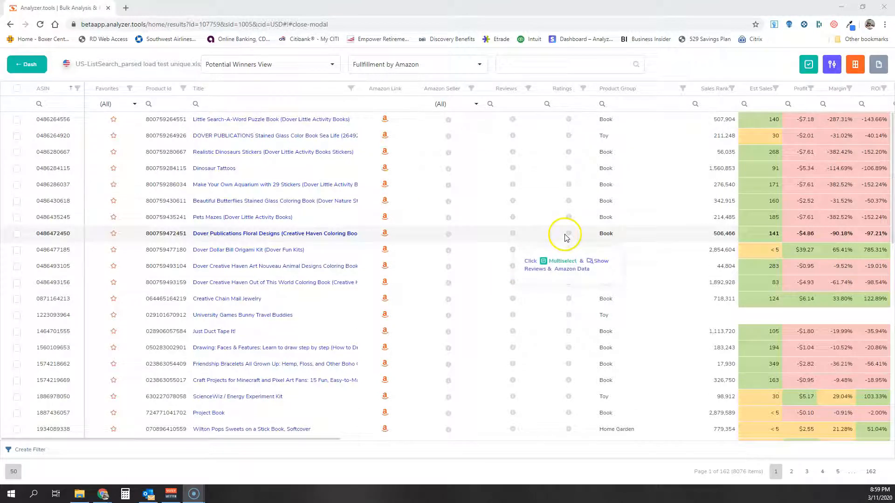
mouse_move(492, 188)
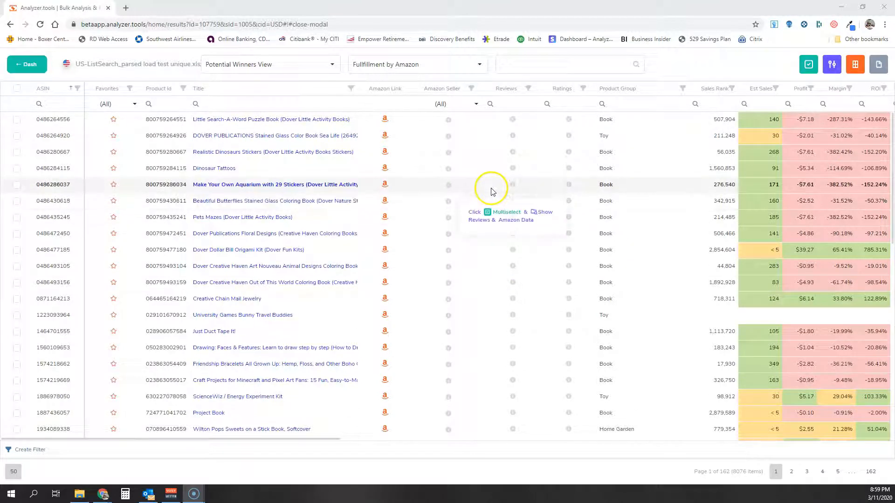
mouse_move(492, 191)
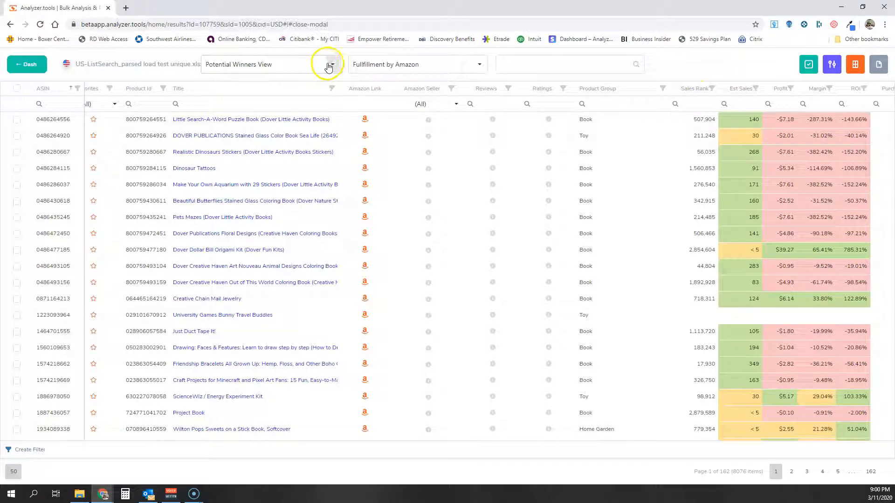
Switch the product table to the FBA Calculations (Full) saved view
click(330, 65)
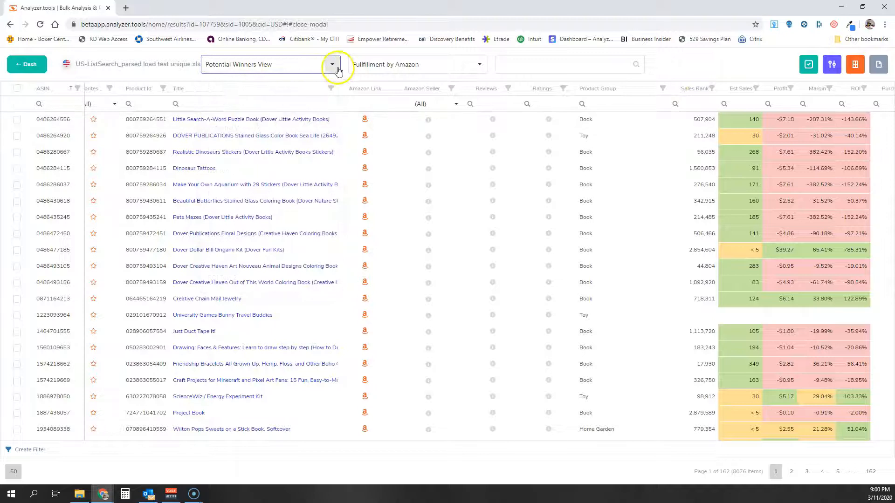
click(332, 64)
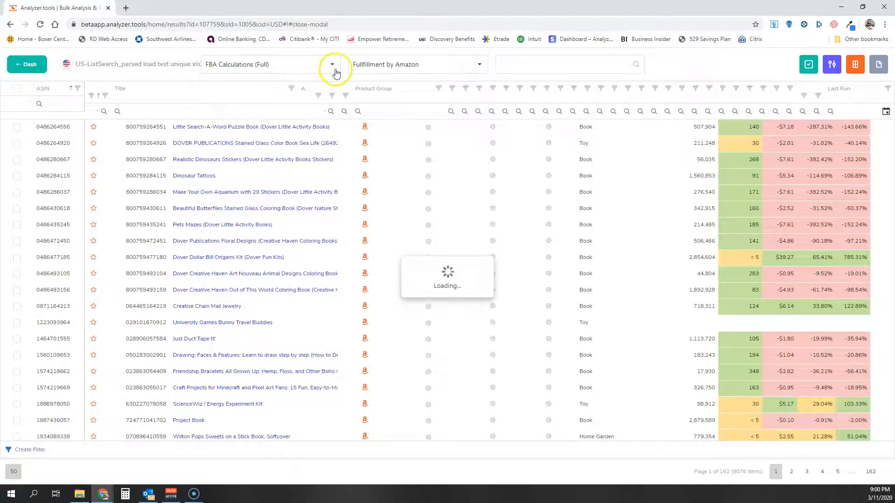
click(332, 65)
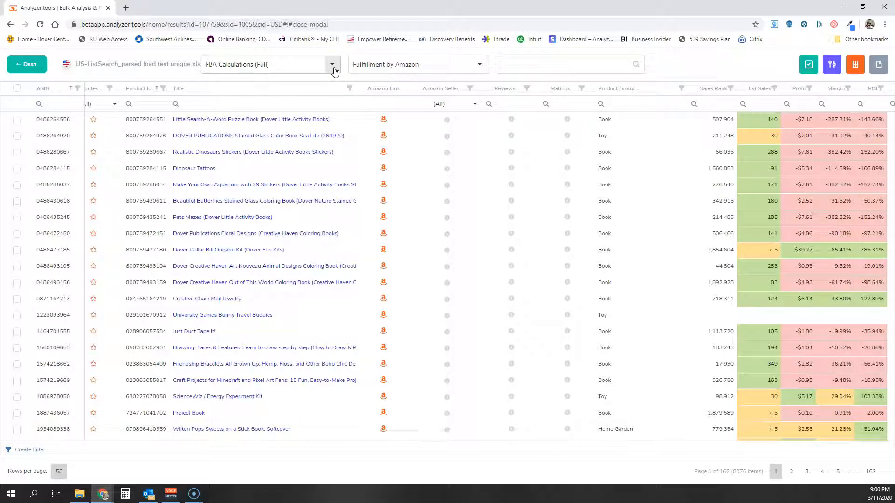
mouse_move(645, 88)
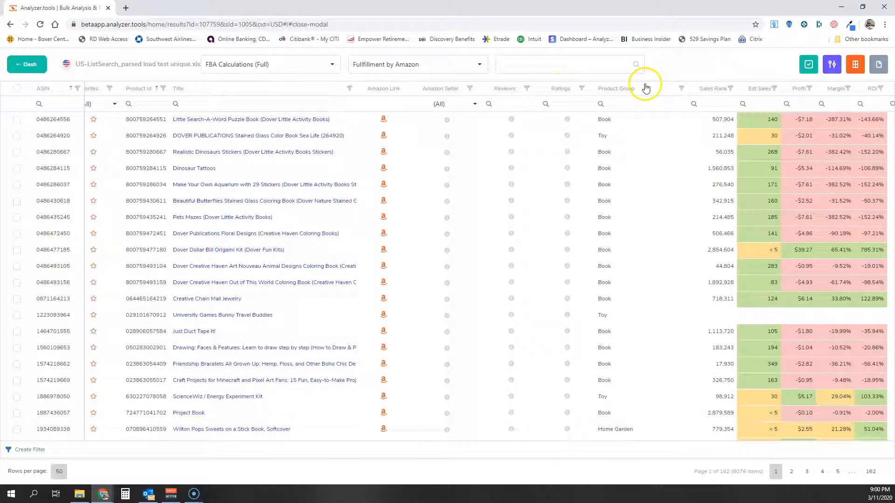
Filter Sales Rank to less than or equal to 100000, leaving 856 items
click(698, 104)
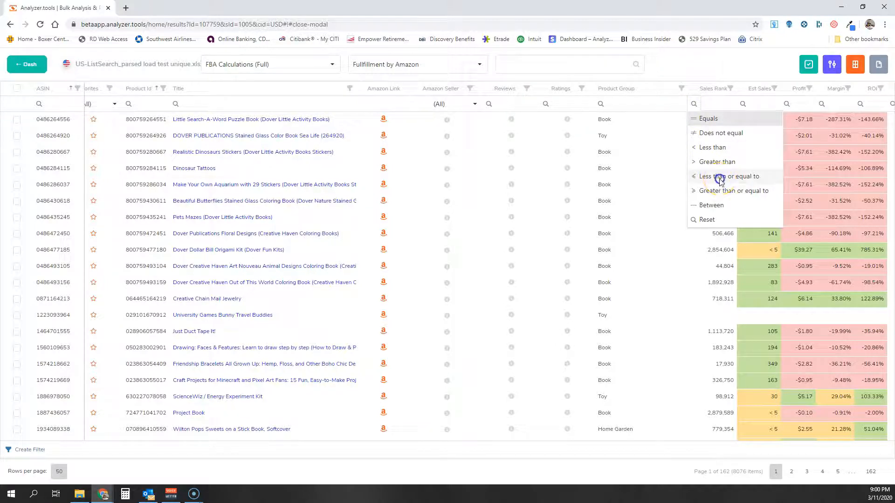
click(736, 176)
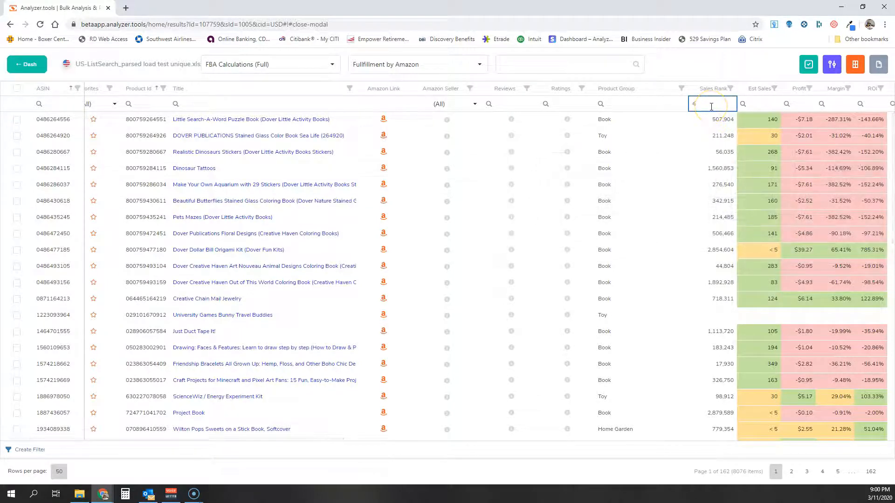
text(100000)
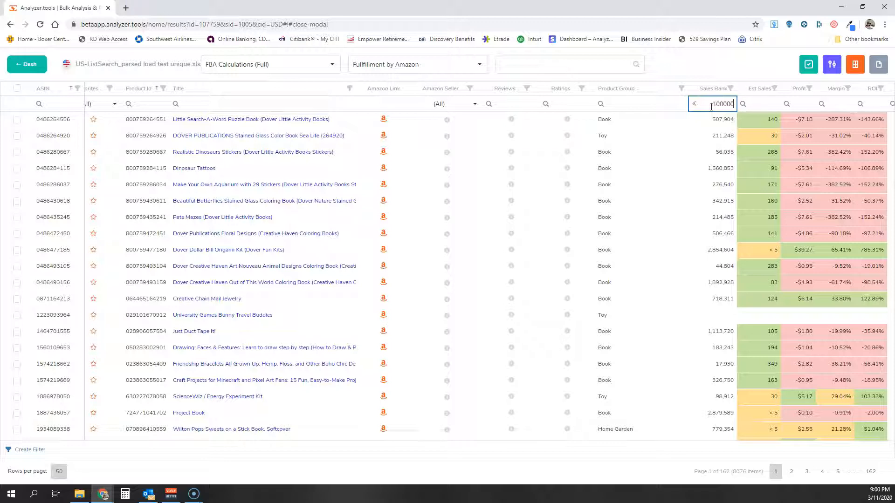
key(Return)
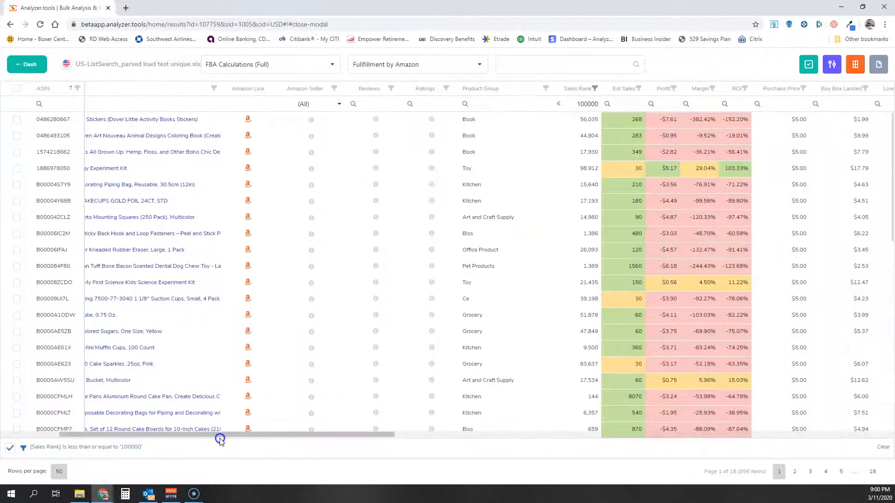
Filter Profit to at least $5, narrowing the list to 62 items, and review the results
click(650, 103)
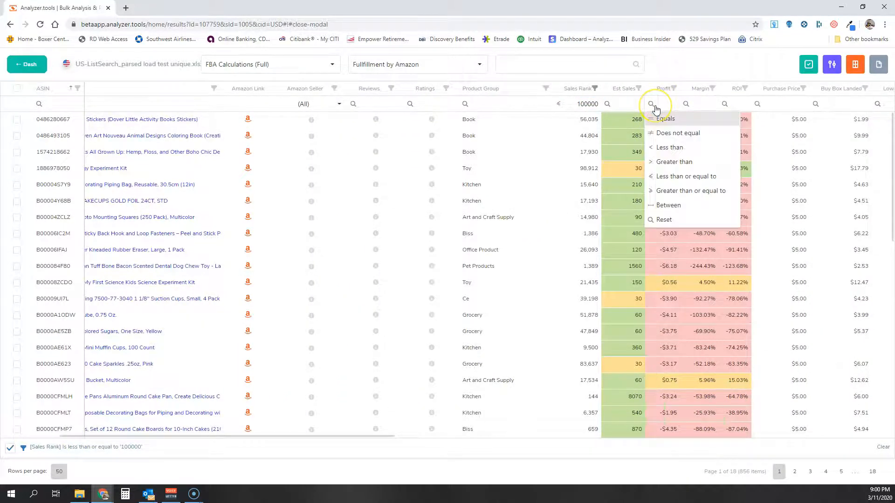
mouse_move(658, 136)
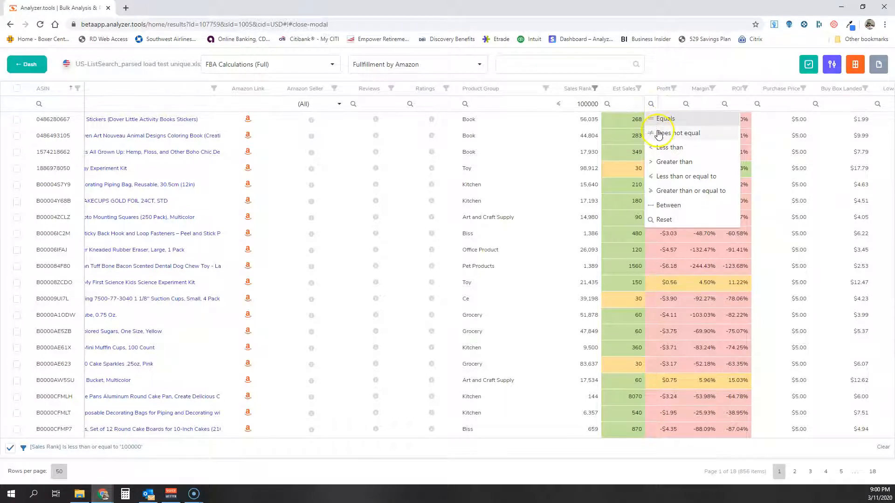
mouse_move(682, 181)
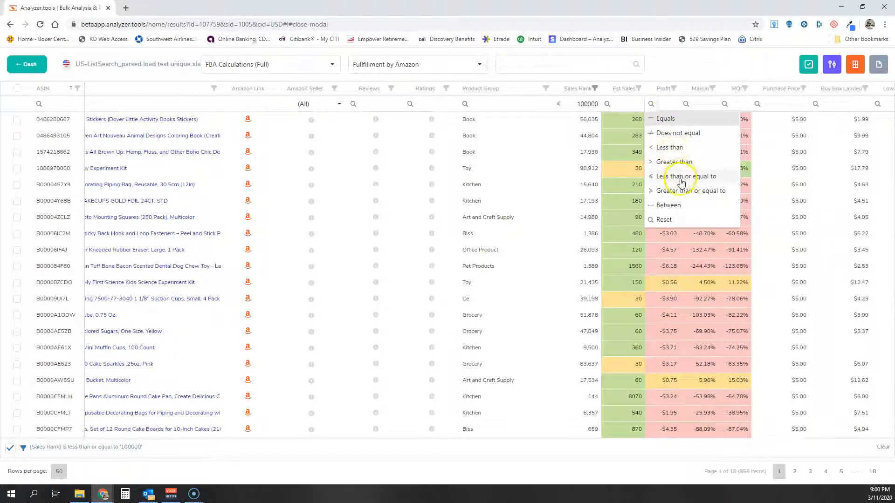
click(680, 185)
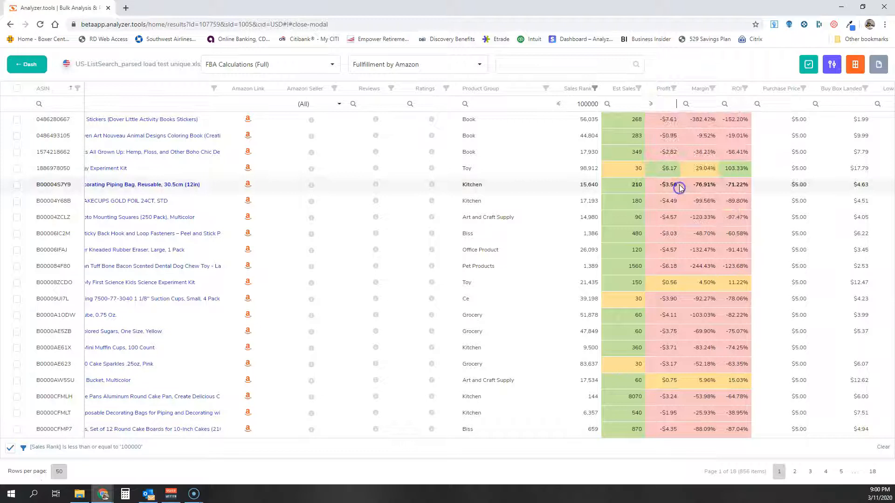
click(674, 106)
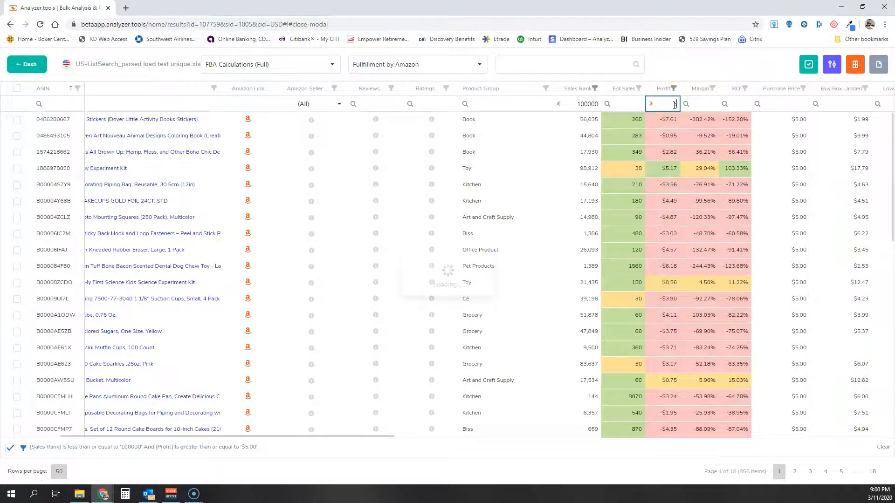
text(5)
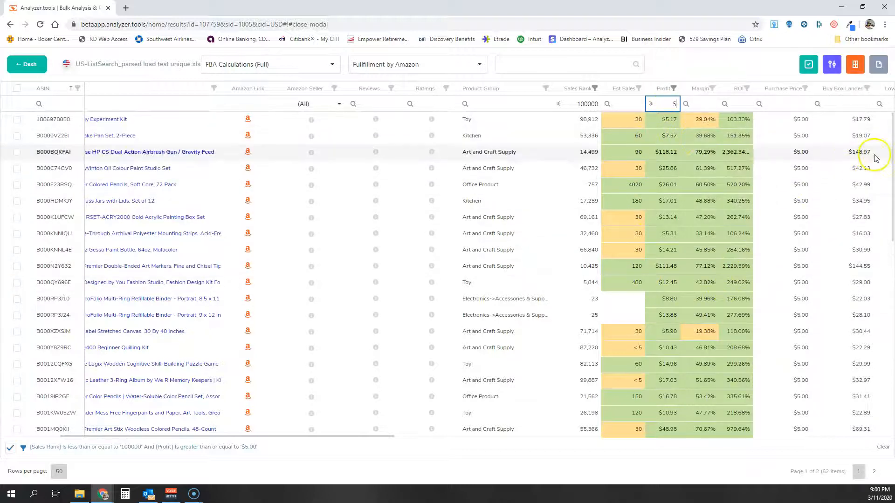
scroll(down, 3)
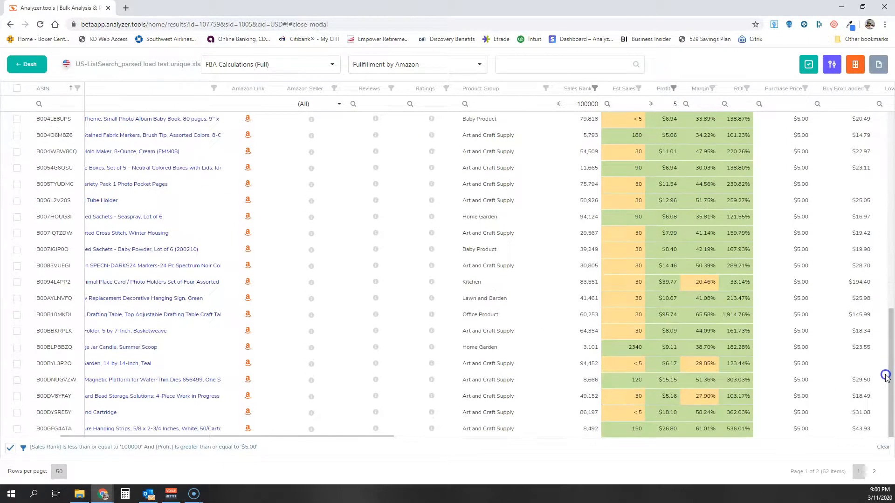
scroll(down, 3)
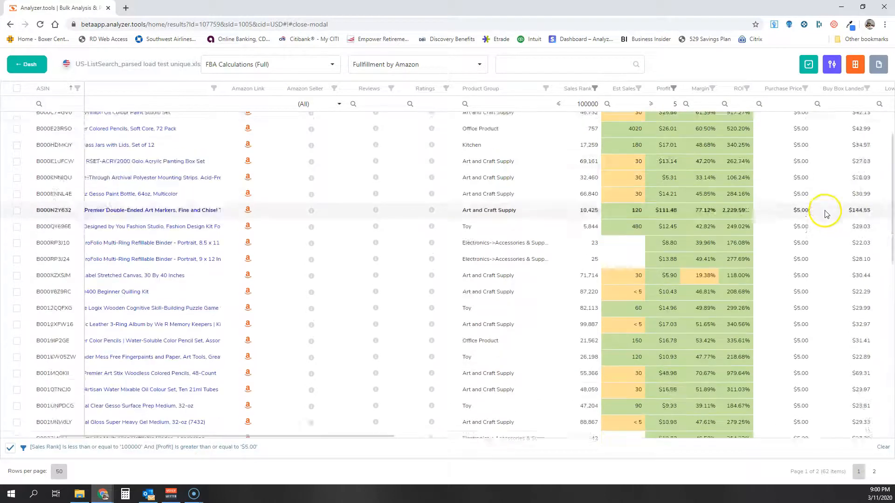
scroll(up, 3)
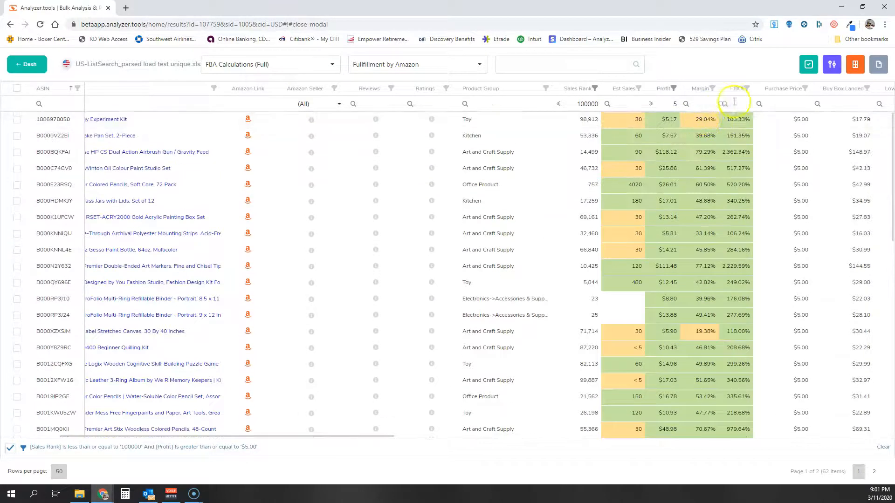
Filter ROI to between 50 and 150, leaving 13 products
click(726, 103)
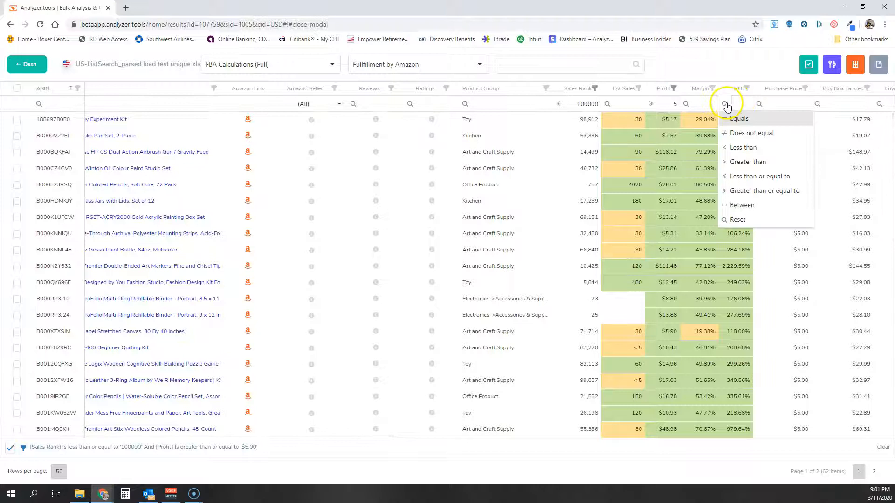
mouse_move(750, 179)
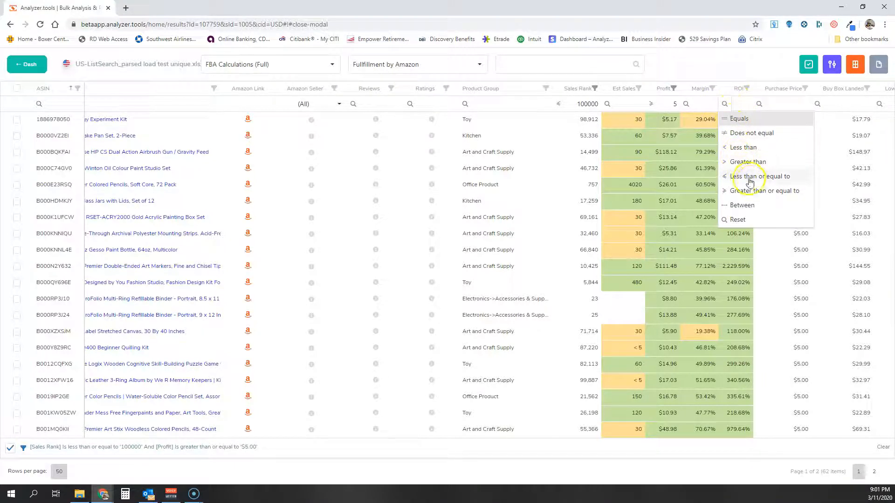
mouse_move(755, 190)
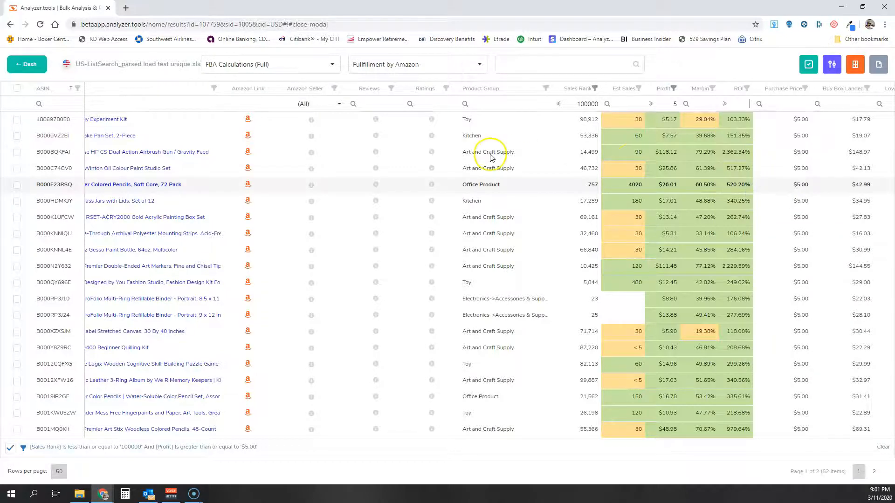
click(725, 104)
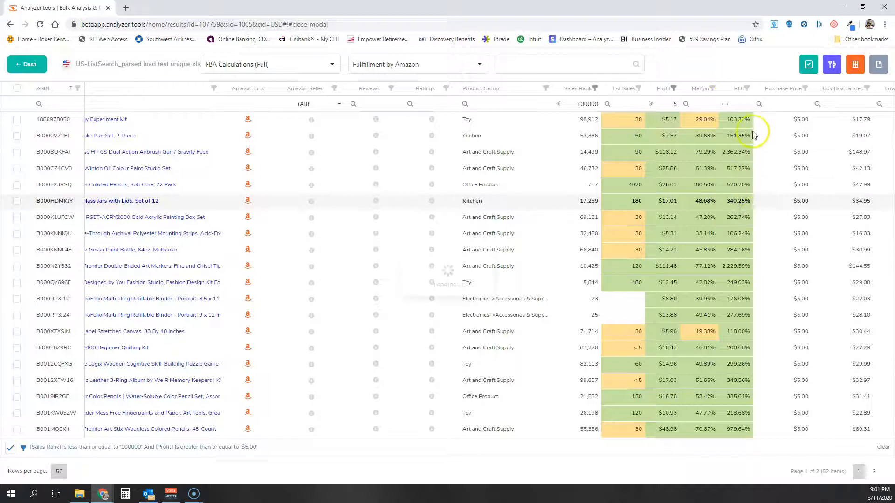
click(736, 103)
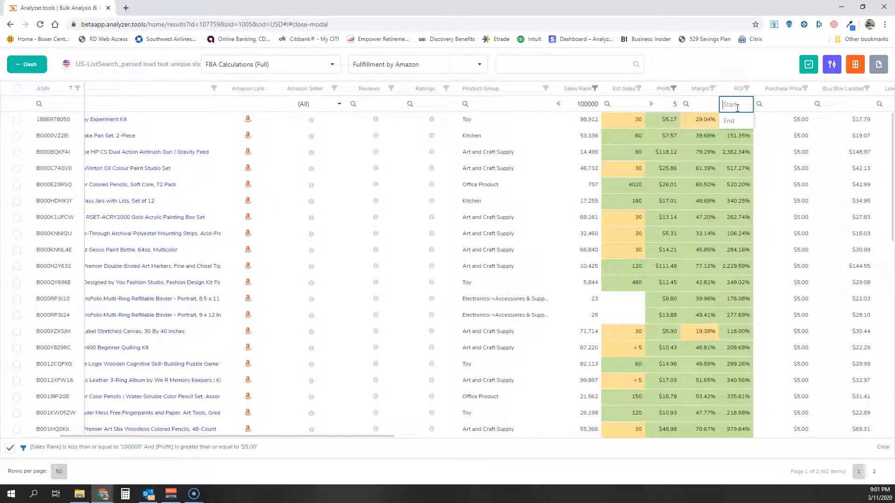
text(50)
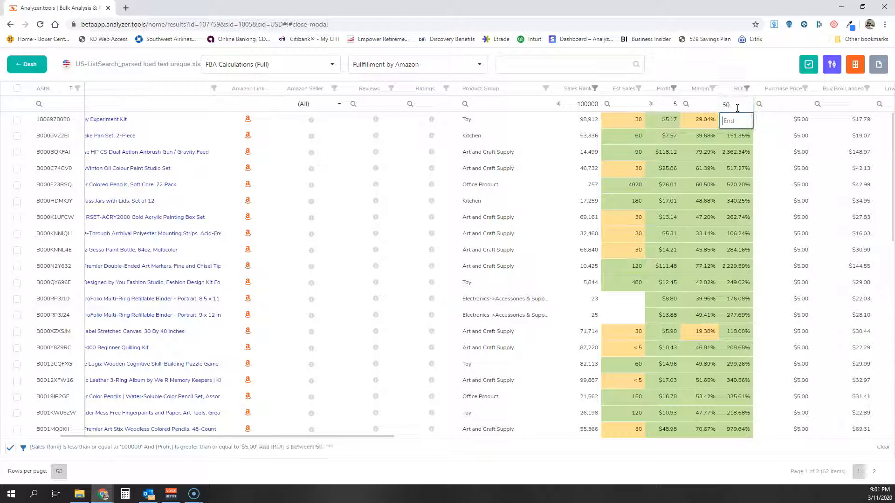
text(150)
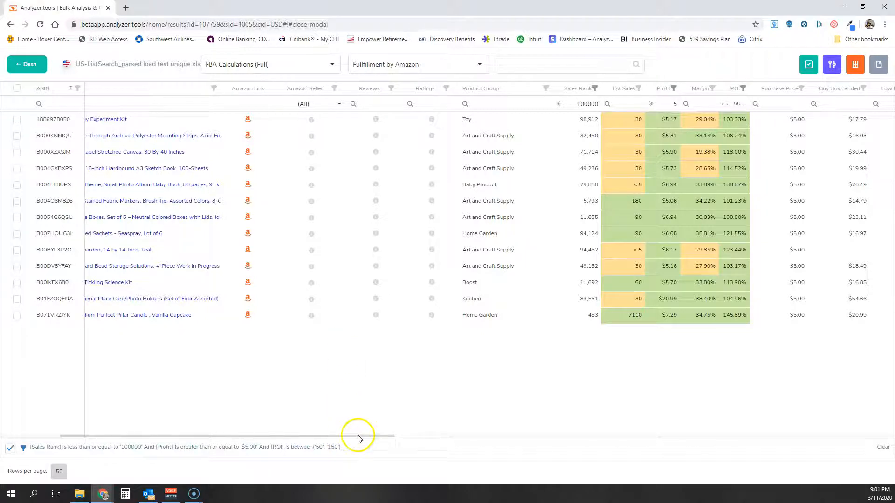
scroll(left, 3)
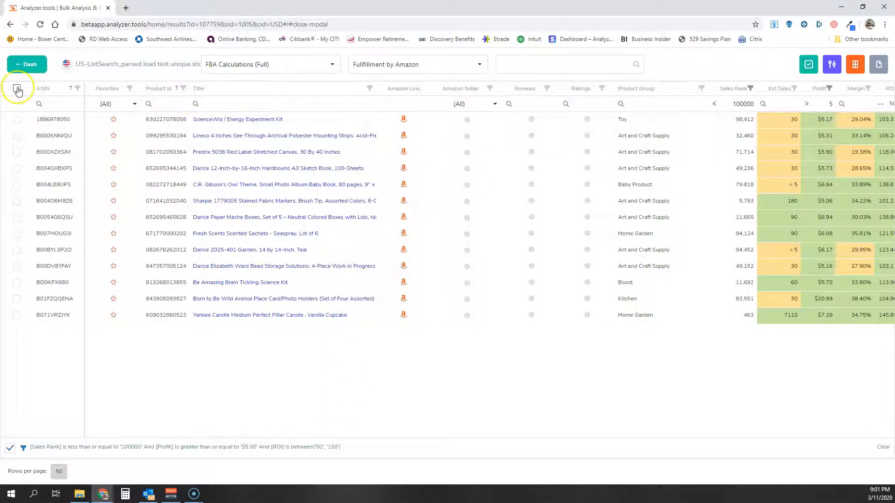
Select all 13 filtered products via the header checkbox
click(17, 89)
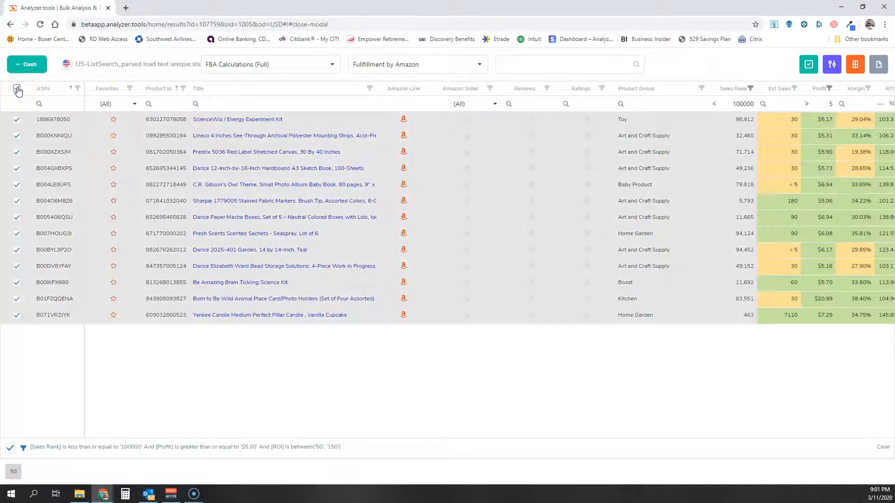
click(16, 89)
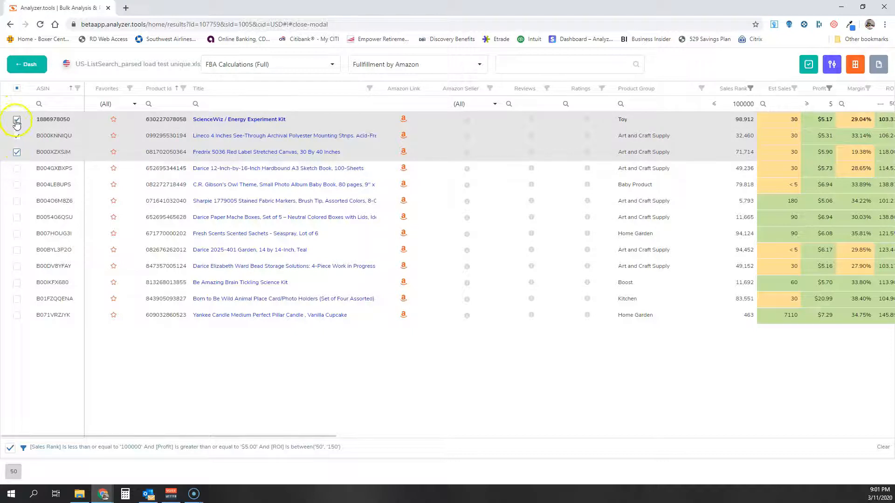
click(17, 91)
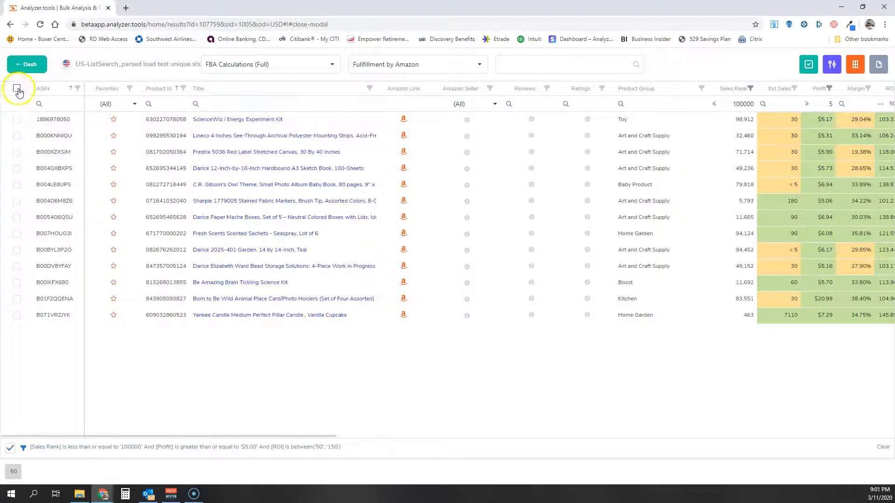
click(17, 88)
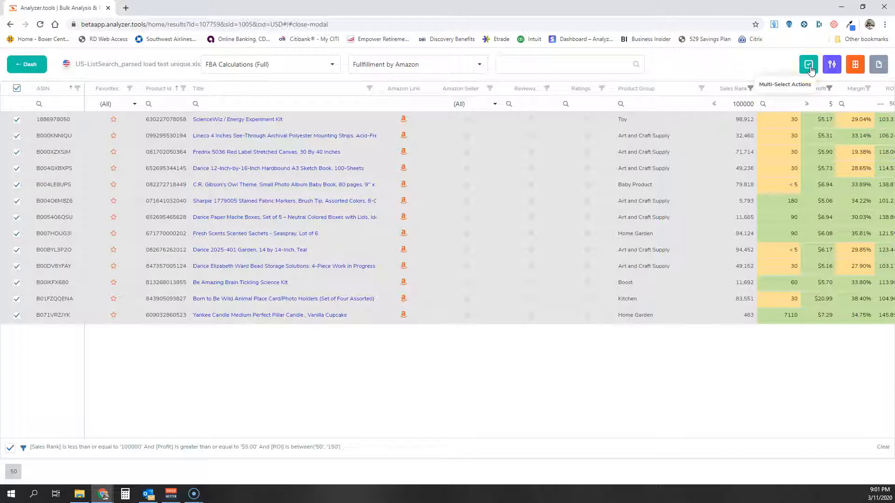
Run Show Reviews & Amazon Data from Multi-Select Actions for the 13 selected products
click(808, 64)
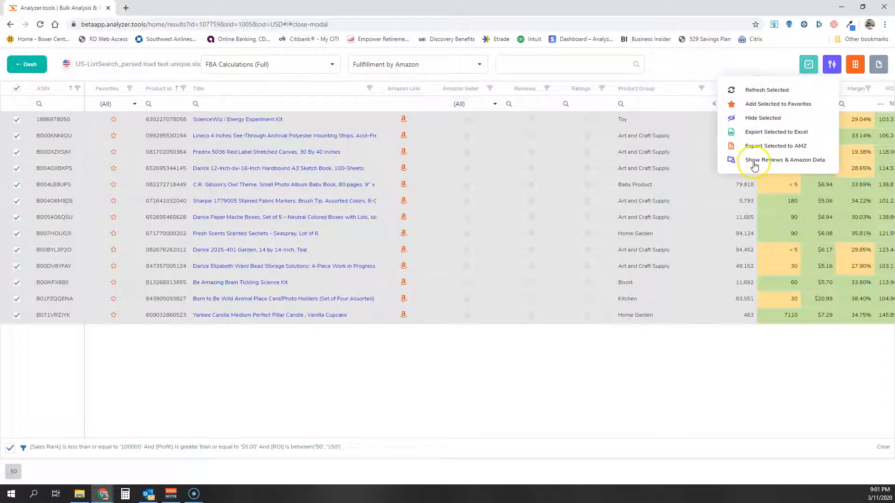
click(784, 159)
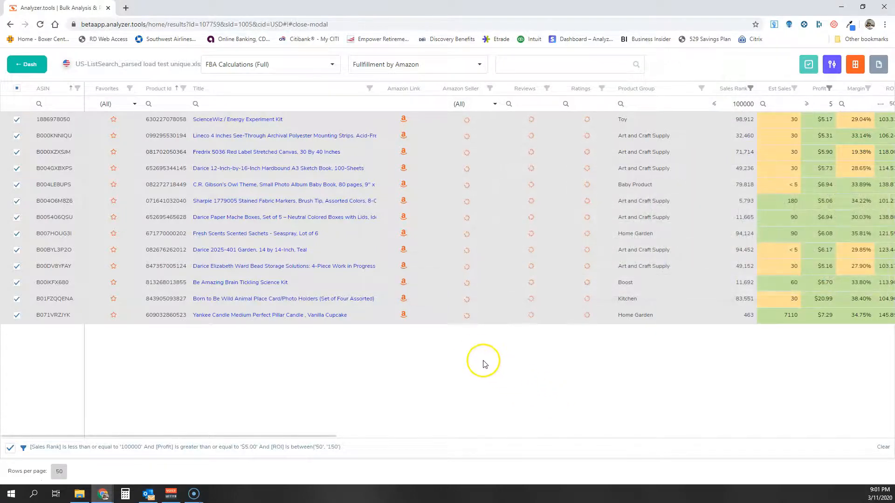
mouse_move(471, 350)
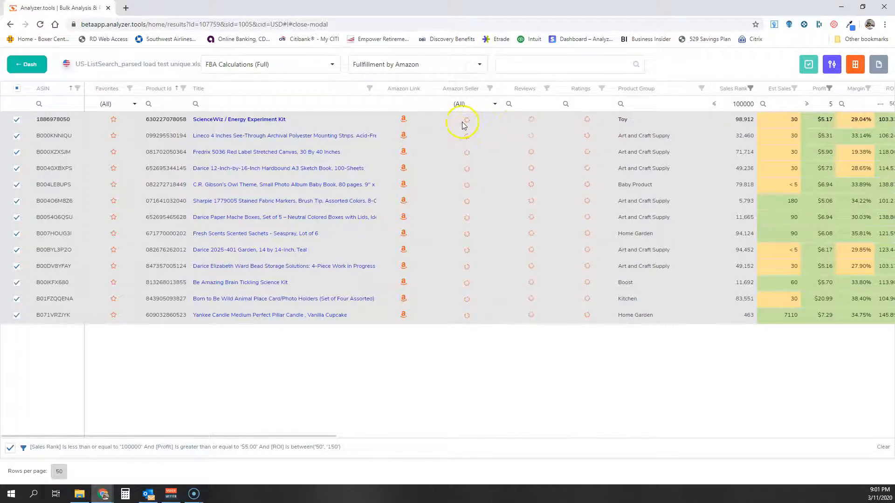
mouse_move(528, 126)
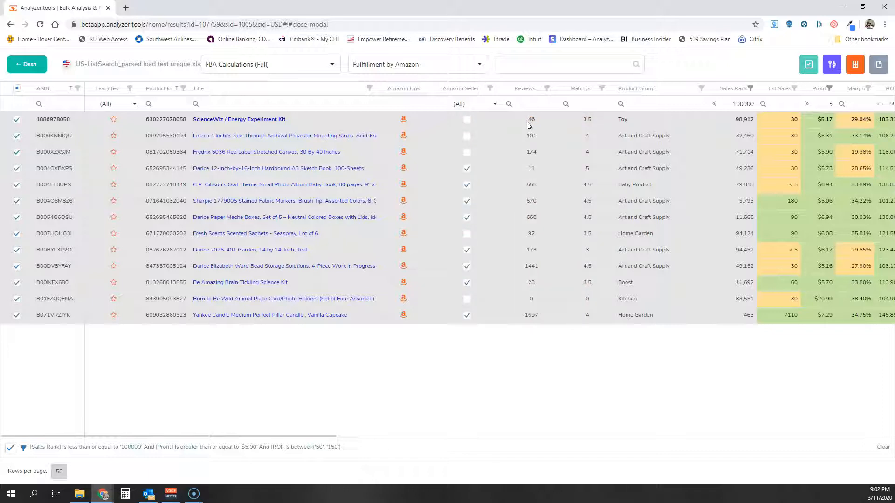
mouse_move(365, 397)
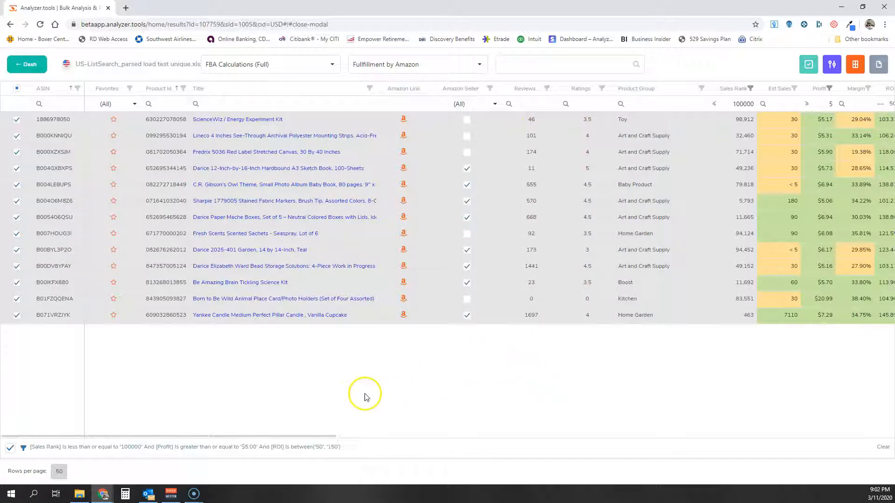
mouse_move(312, 438)
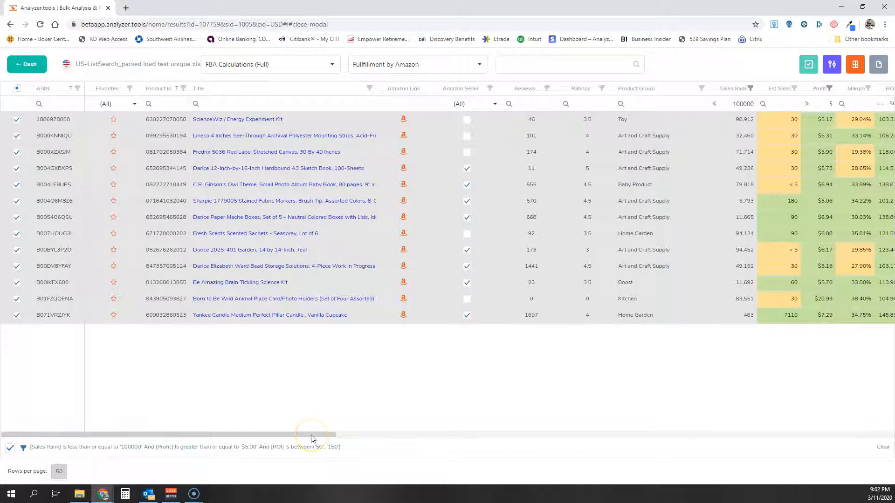
mouse_move(312, 438)
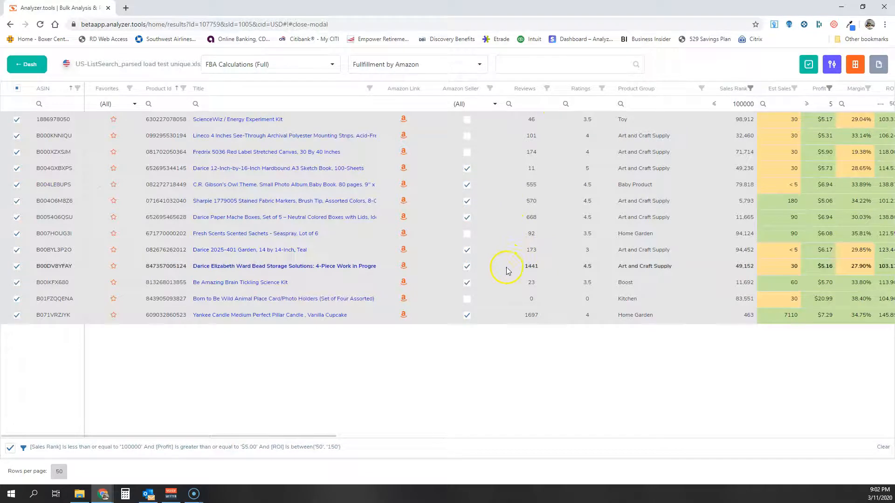
Filter Amazon Seller to false, leaving 5 products not sold by Amazon
click(17, 87)
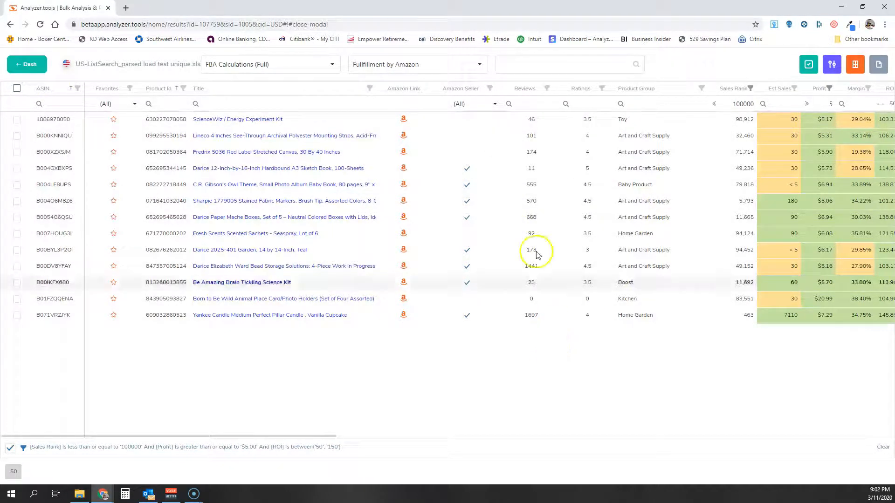
click(495, 103)
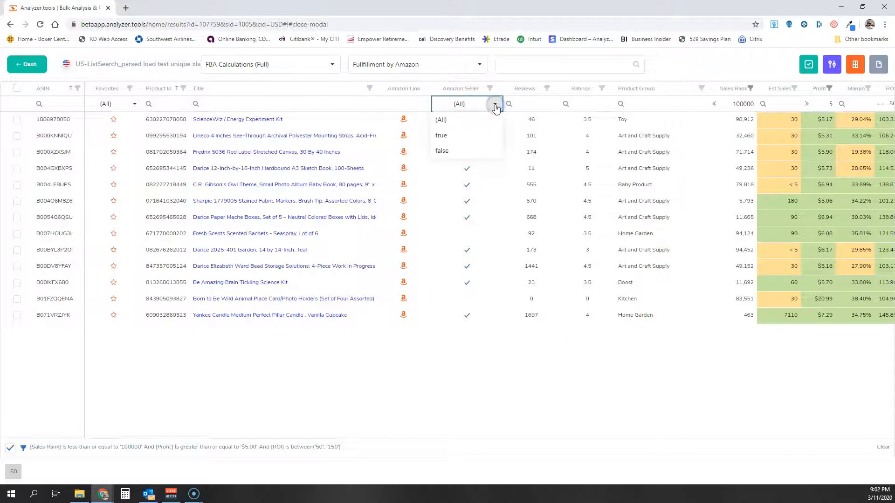
mouse_move(468, 146)
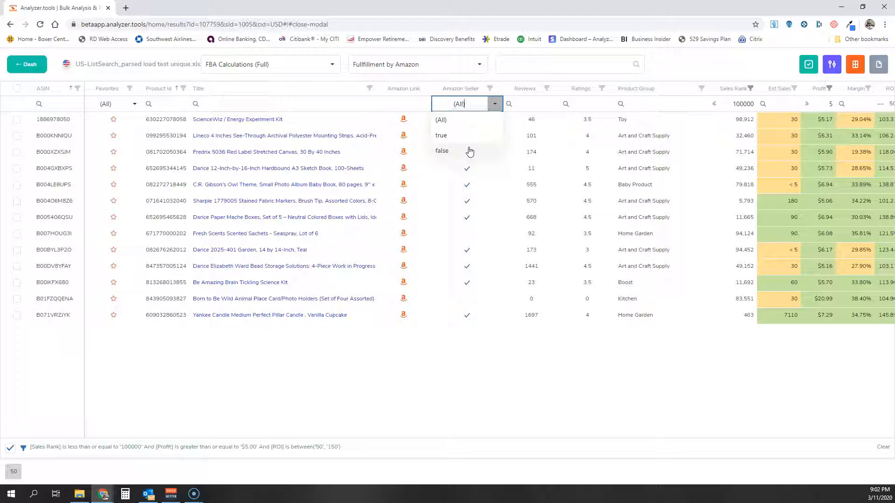
click(442, 151)
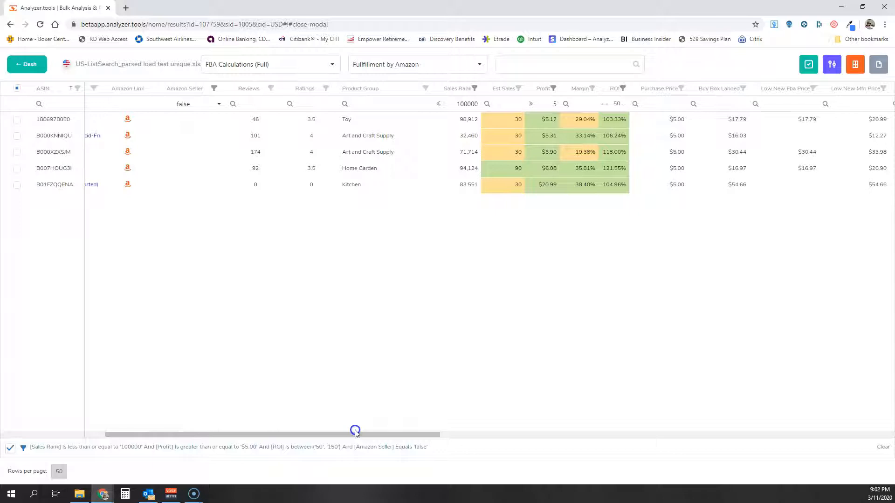
scroll(right, 3)
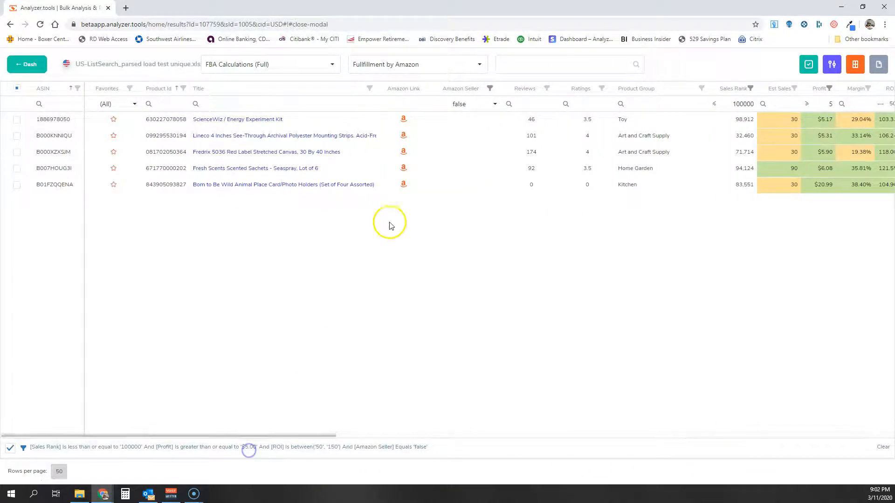
mouse_move(451, 188)
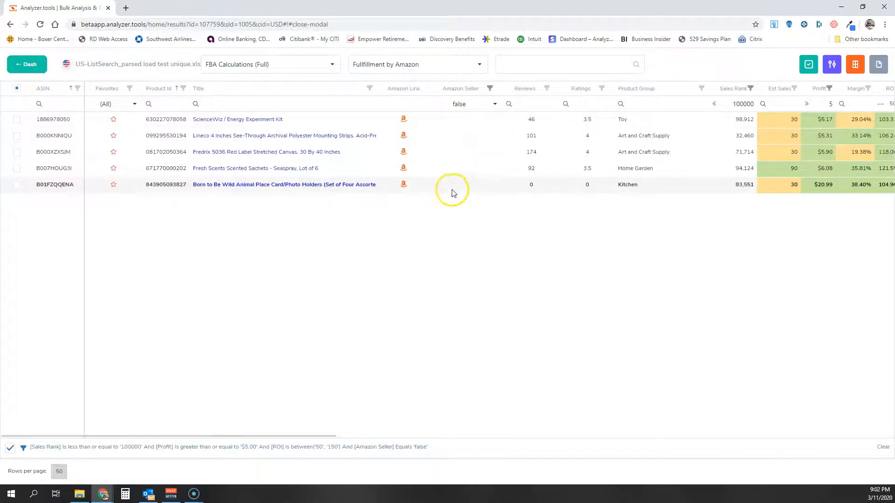
mouse_move(486, 188)
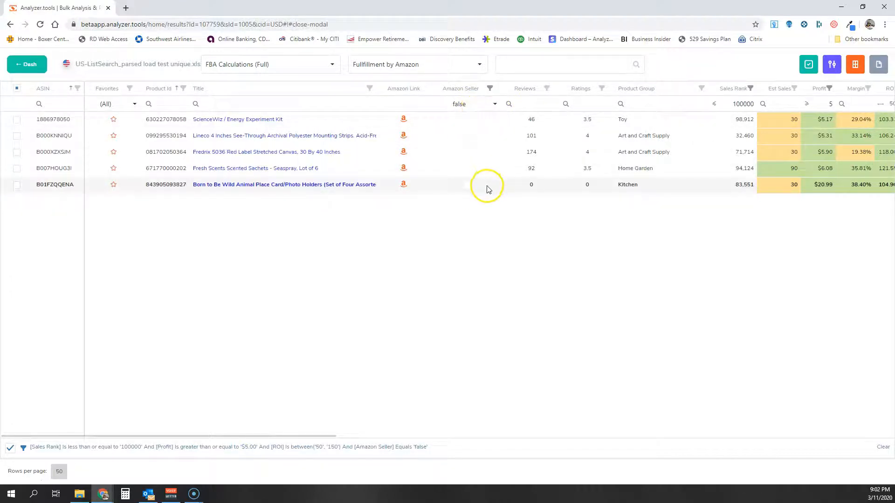
mouse_move(680, 188)
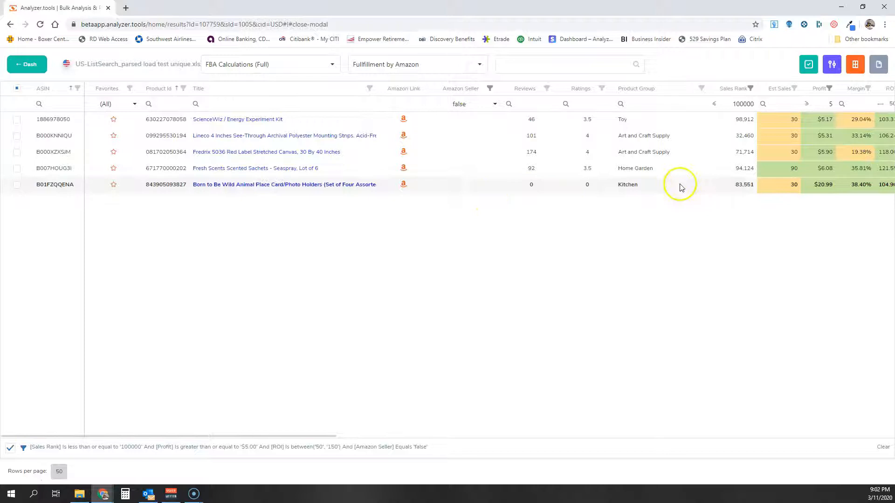
Clear all filters, select all 8,076 items and request Reviews & Amazon Data, triggering the warning
click(884, 446)
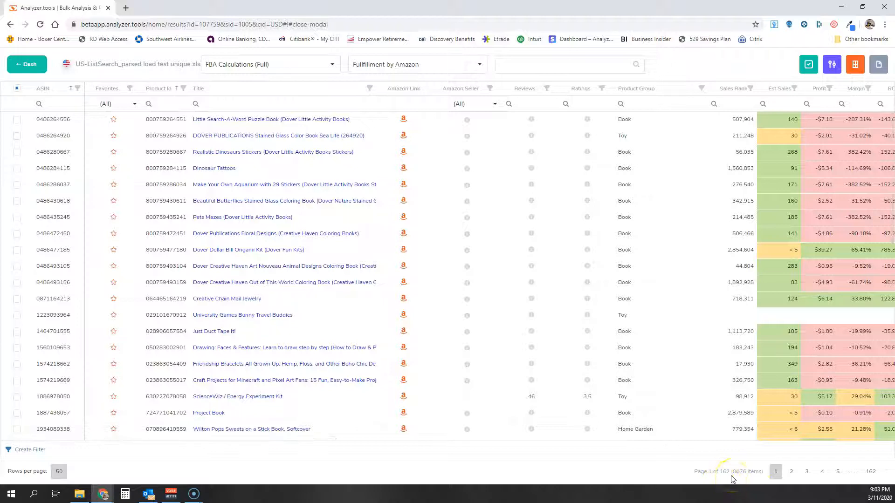
mouse_move(703, 470)
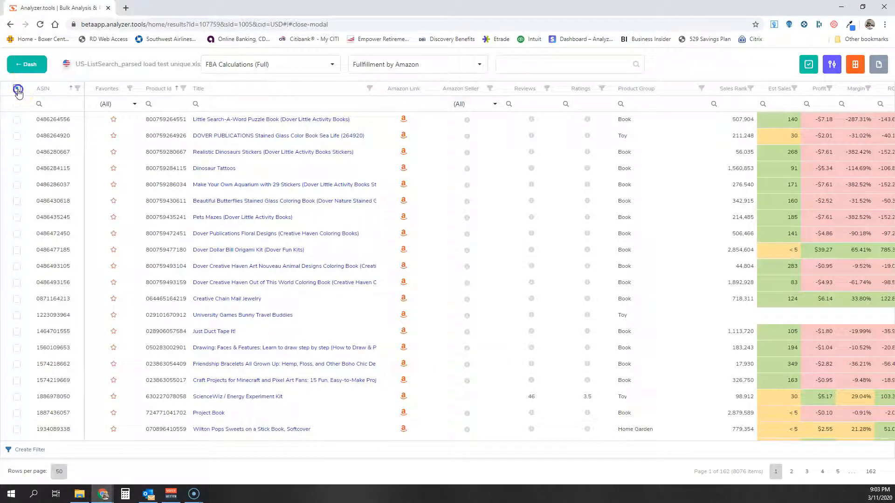
click(16, 87)
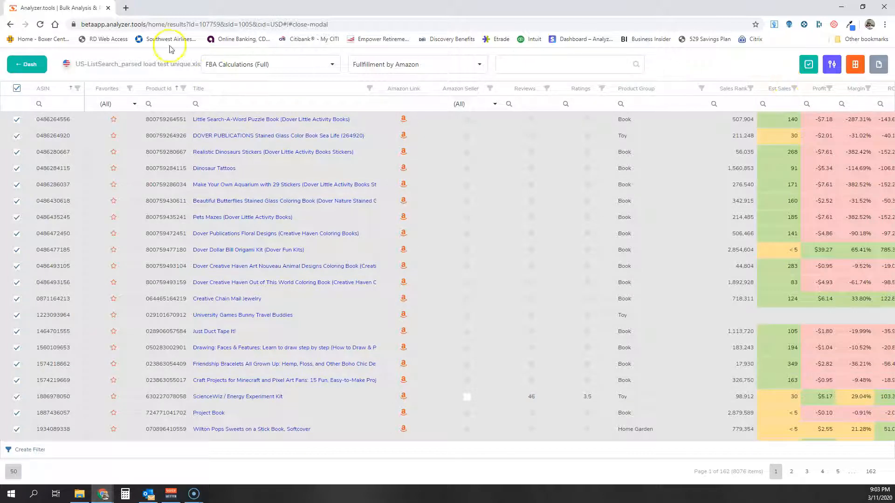
click(808, 64)
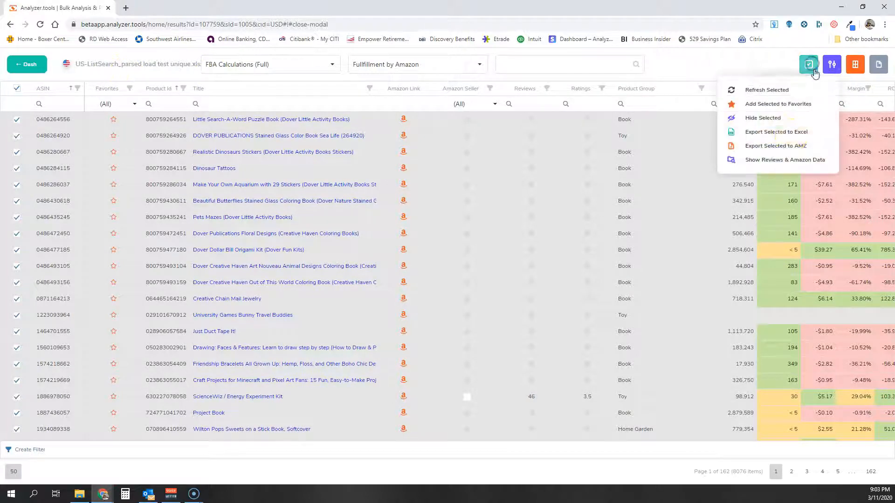
click(785, 160)
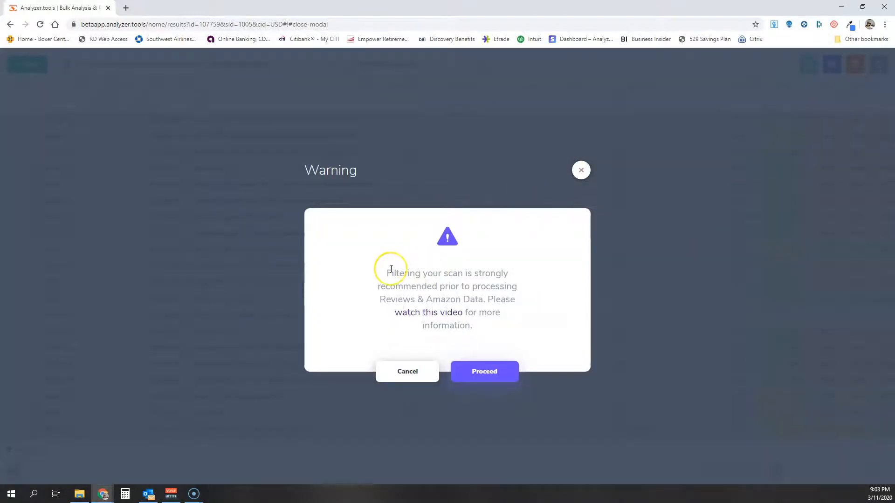
mouse_move(376, 274)
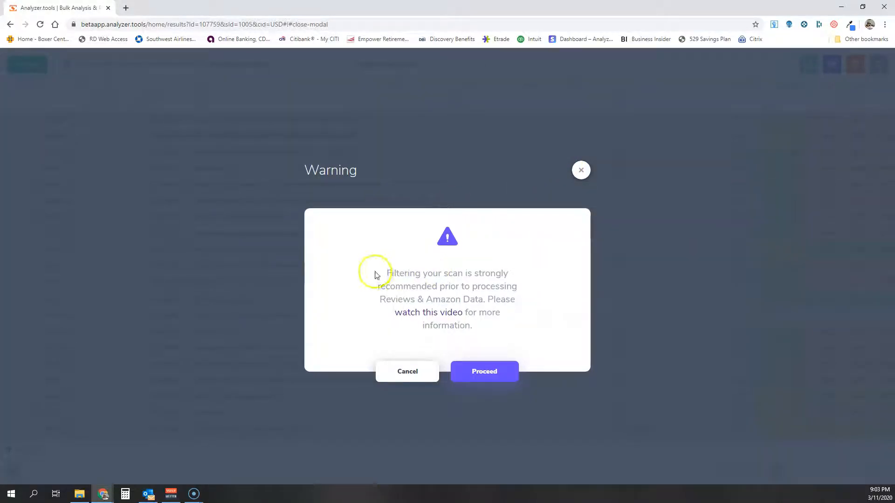
mouse_move(385, 286)
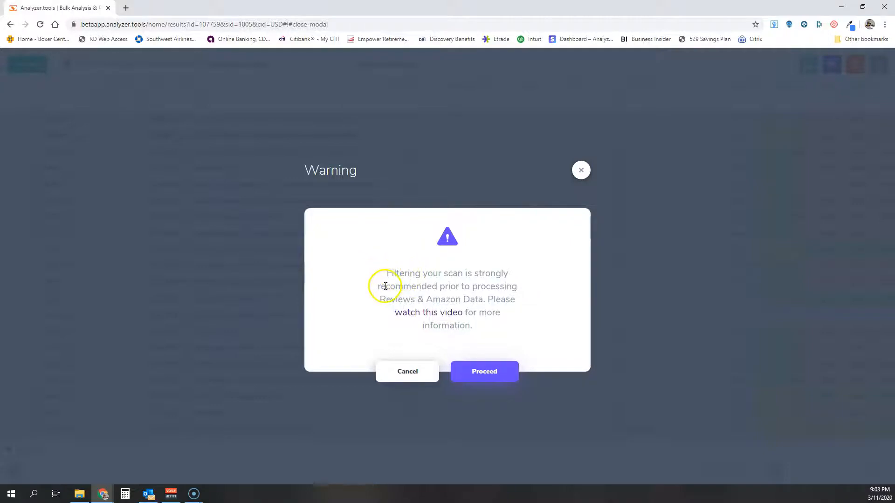
mouse_move(385, 286)
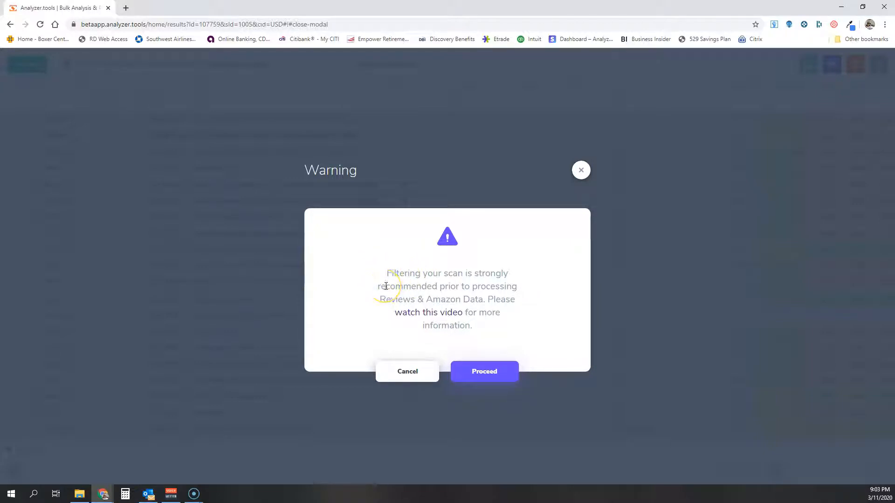
mouse_move(429, 307)
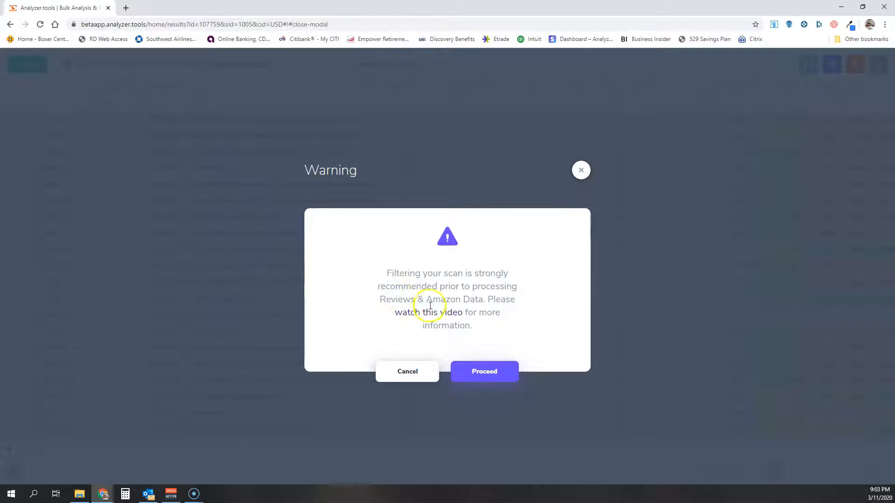
mouse_move(421, 320)
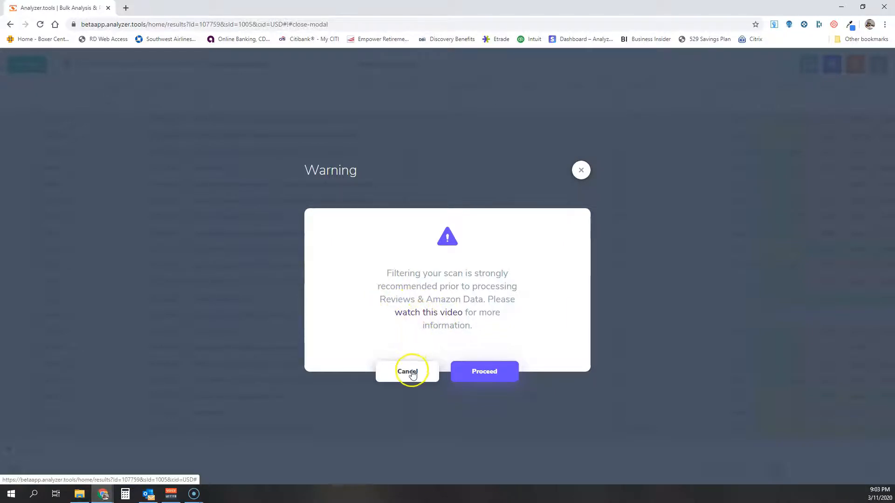
Cancel the warning and deselect all 8,076 unfiltered products
click(406, 372)
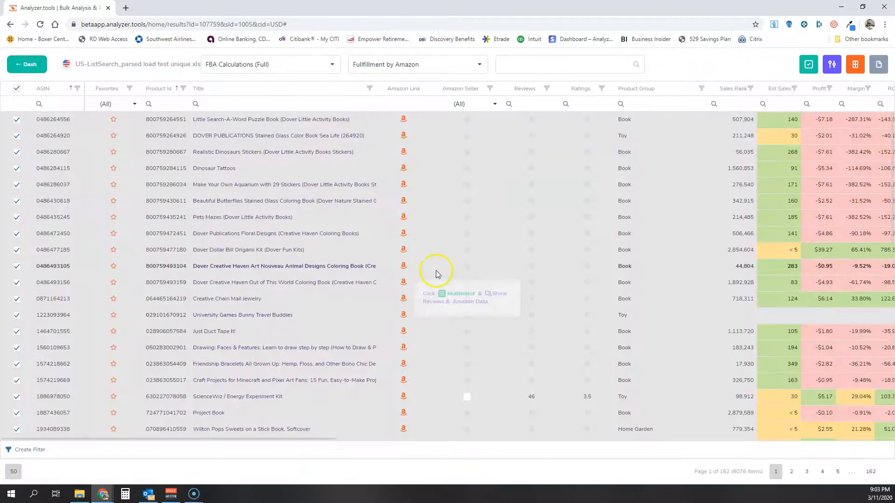
mouse_move(17, 88)
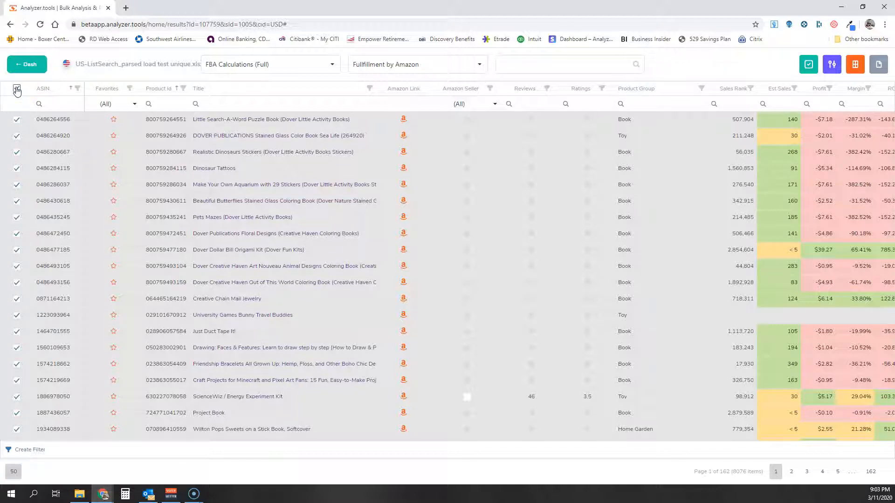
click(17, 91)
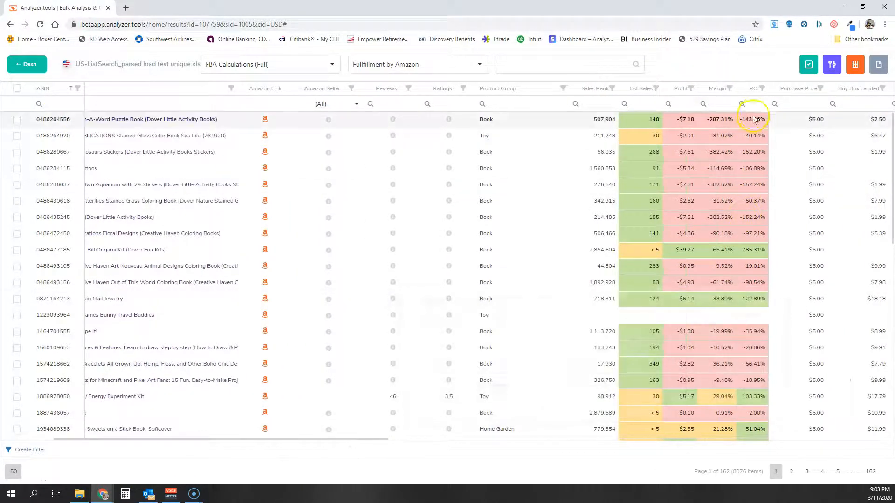
mouse_move(753, 123)
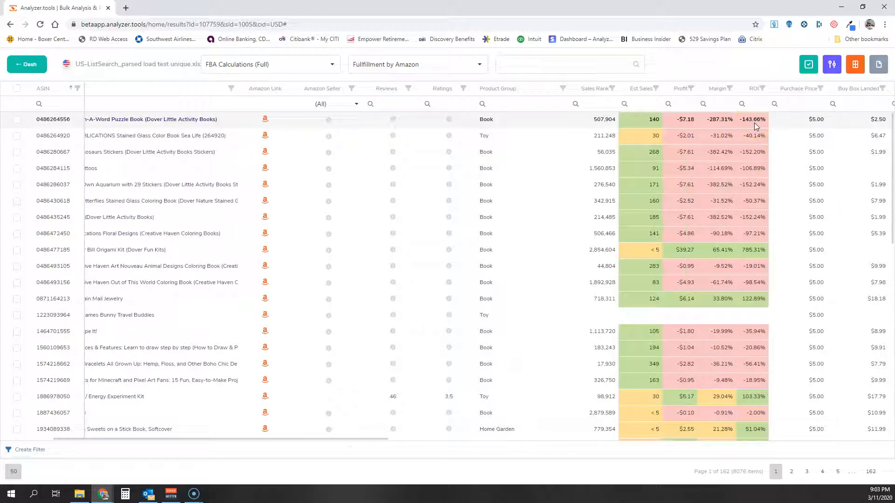
mouse_move(605, 126)
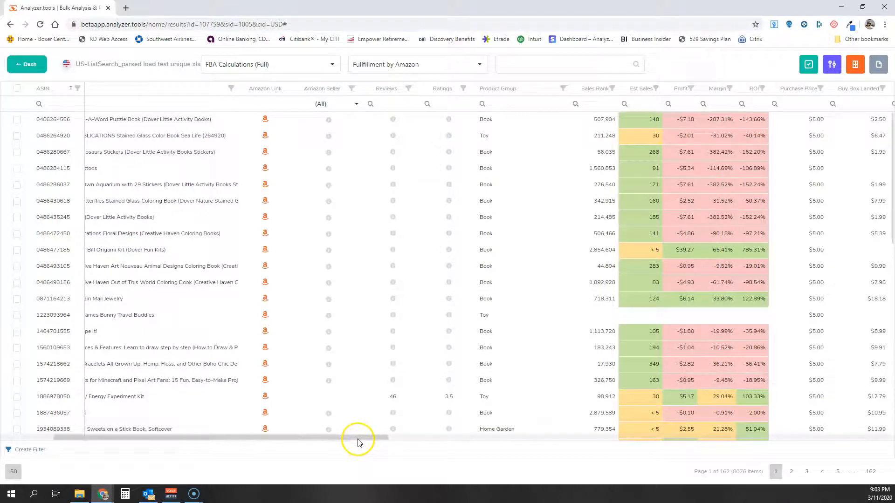
mouse_move(360, 440)
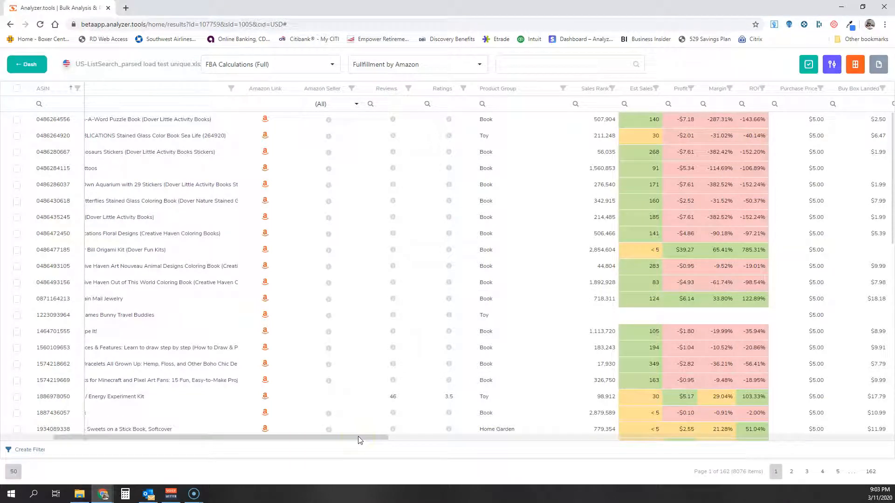